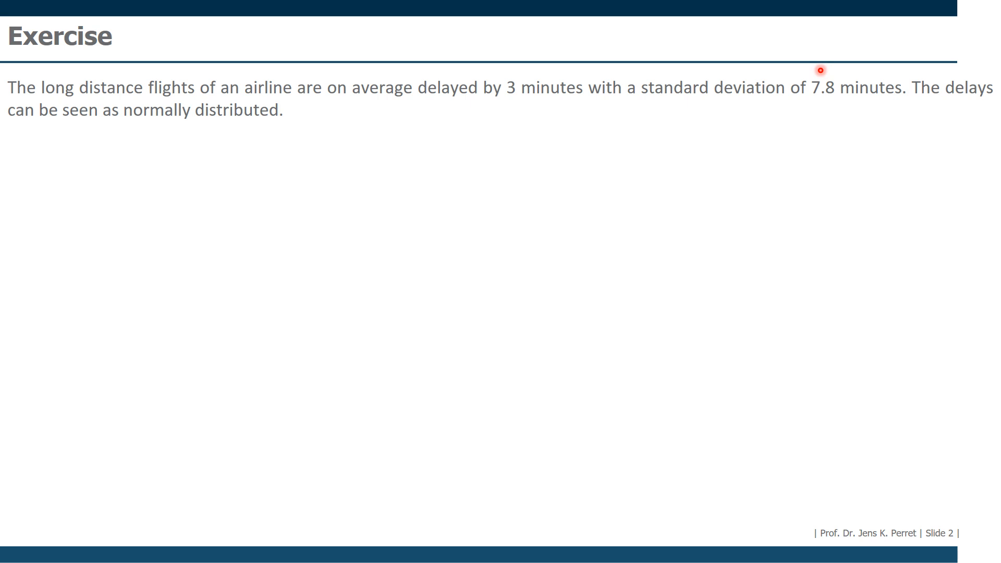
mouse_move(293, 114)
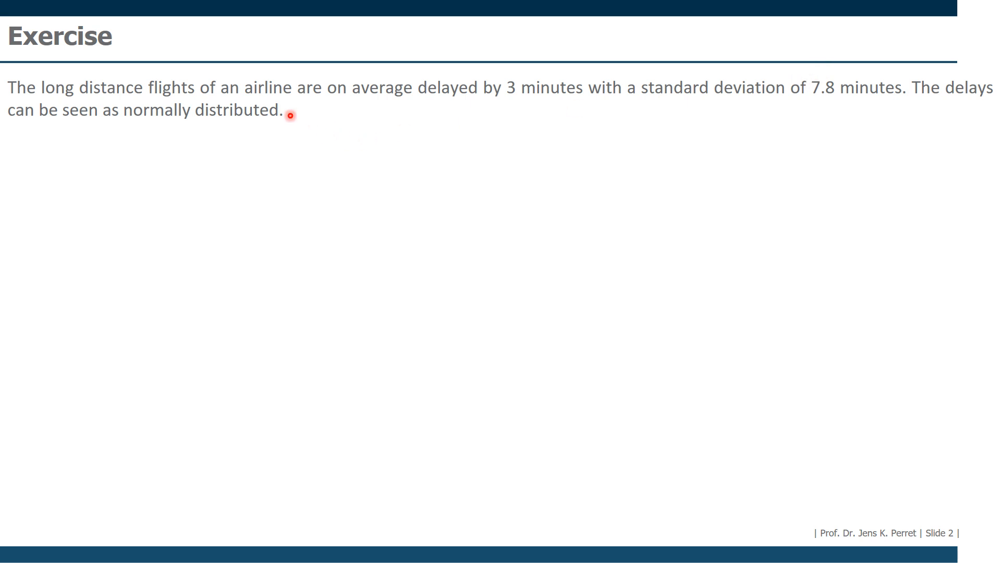
mouse_move(142, 126)
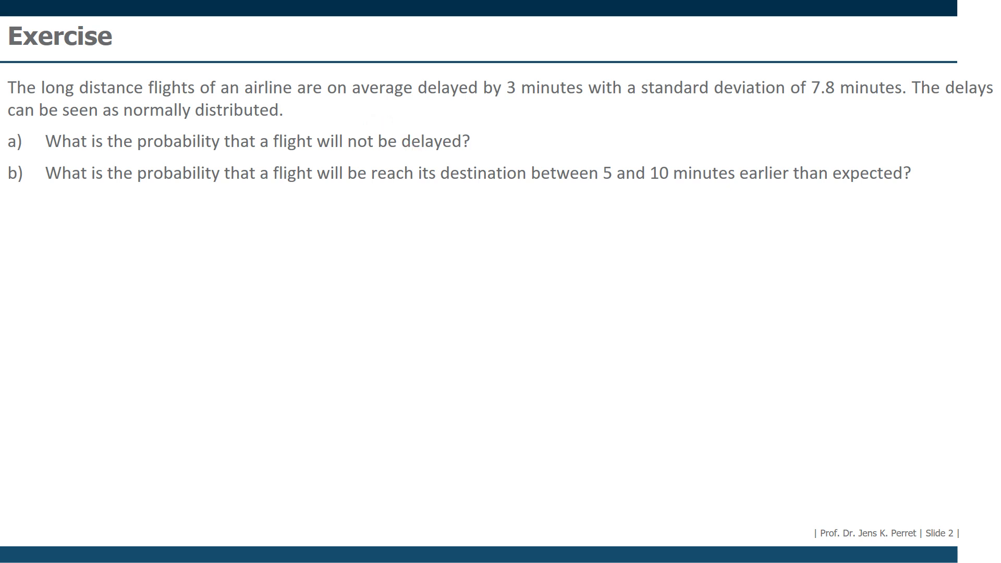
Advance to the part a solution slide stating the wanted probability P(X ≤ 0)
key(Right)
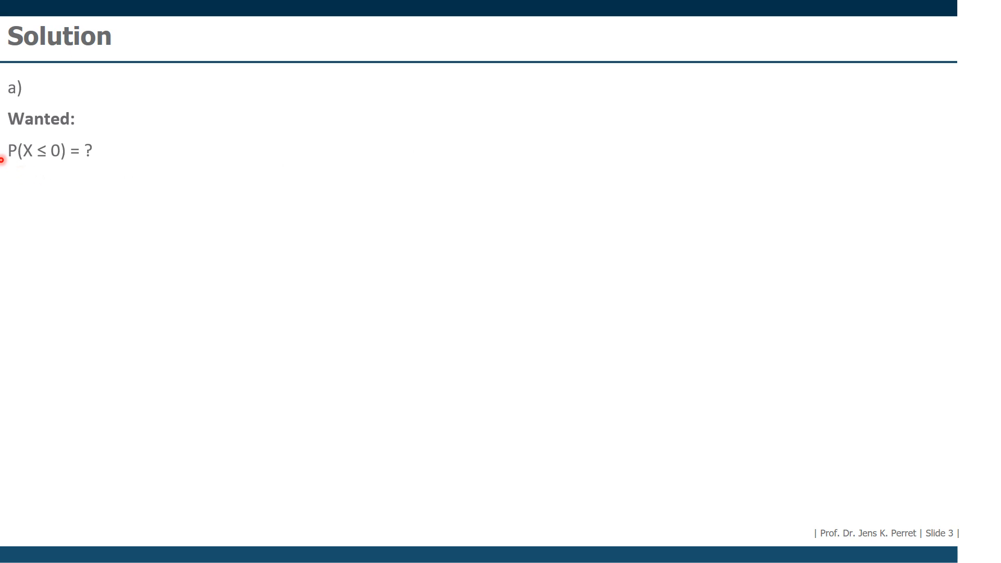
mouse_move(377, 165)
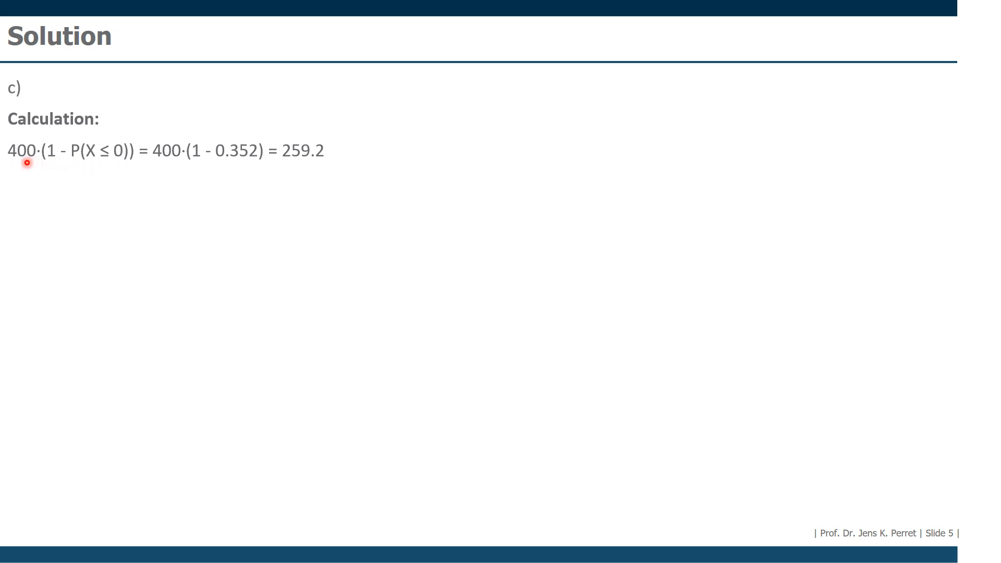
mouse_move(300, 161)
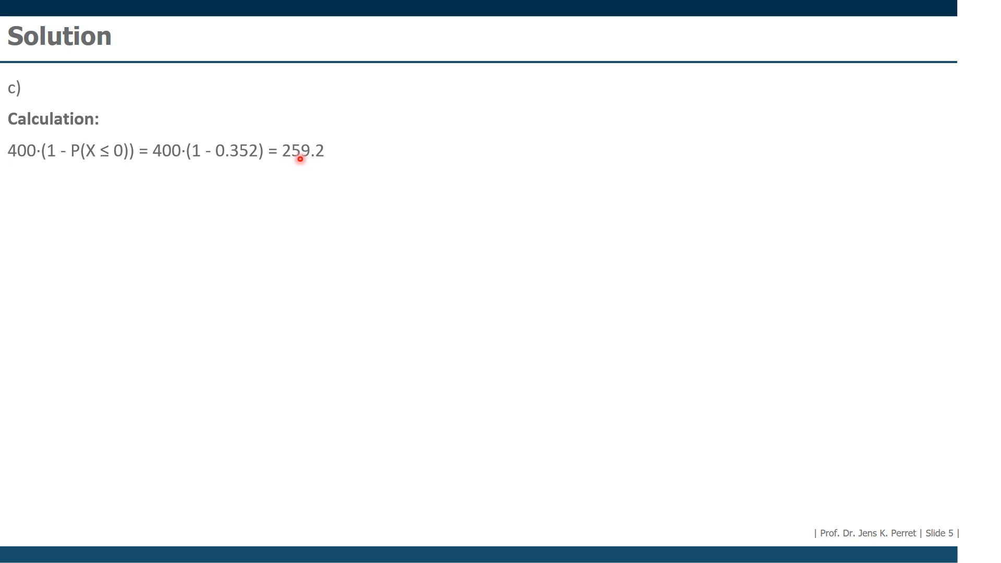